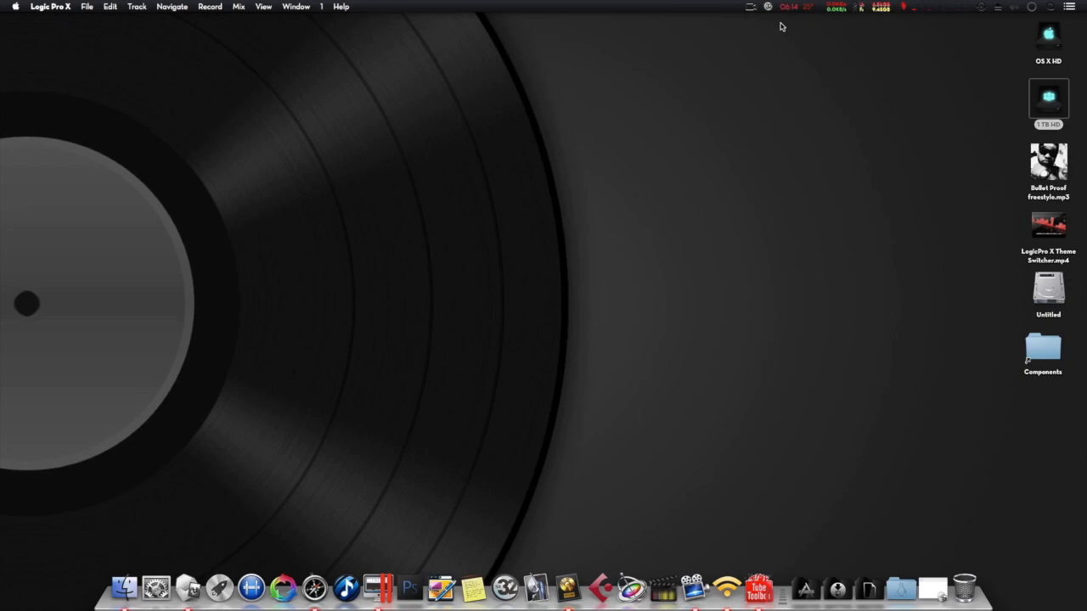
mouse_move(705, 105)
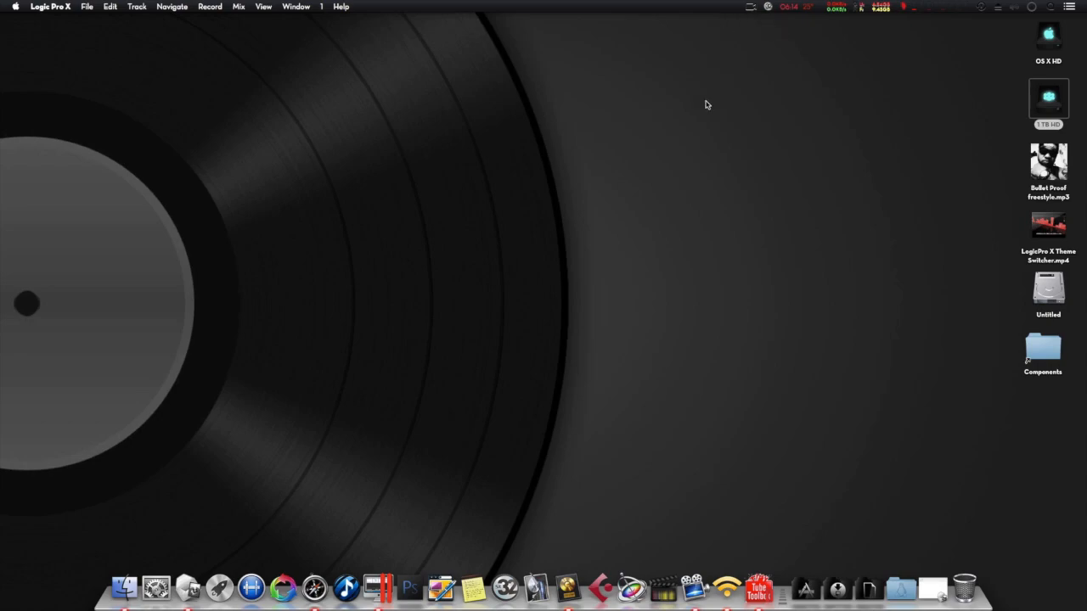
mouse_move(505, 587)
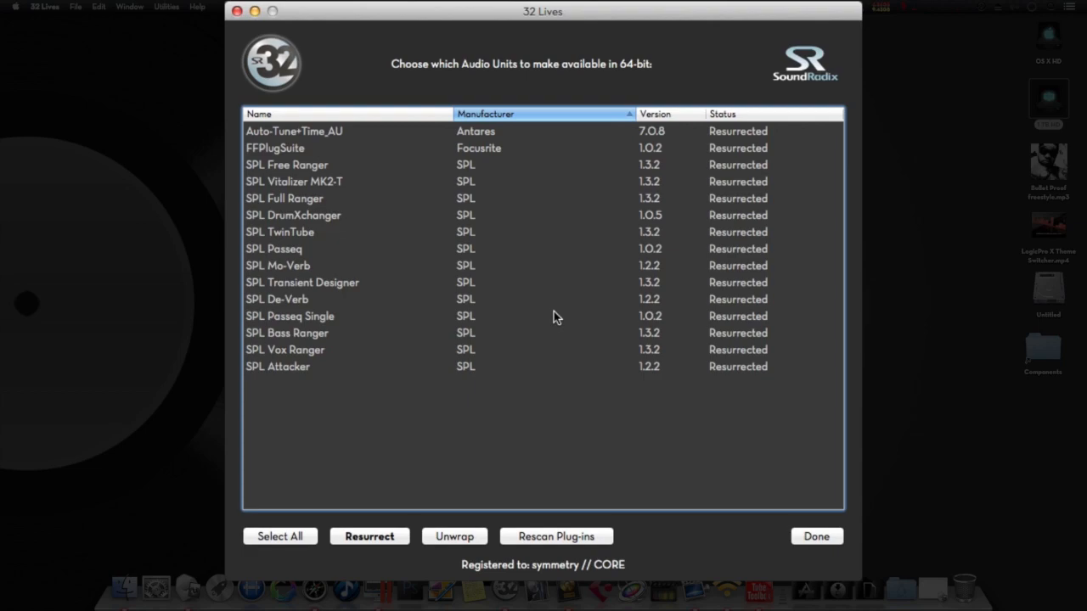
mouse_move(263, 358)
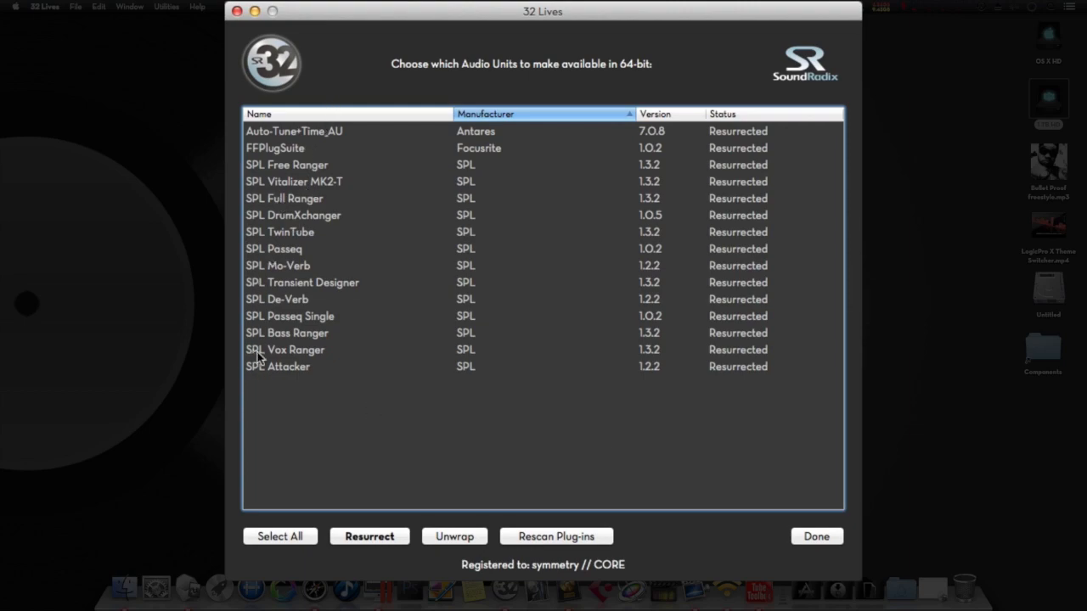
mouse_move(282, 394)
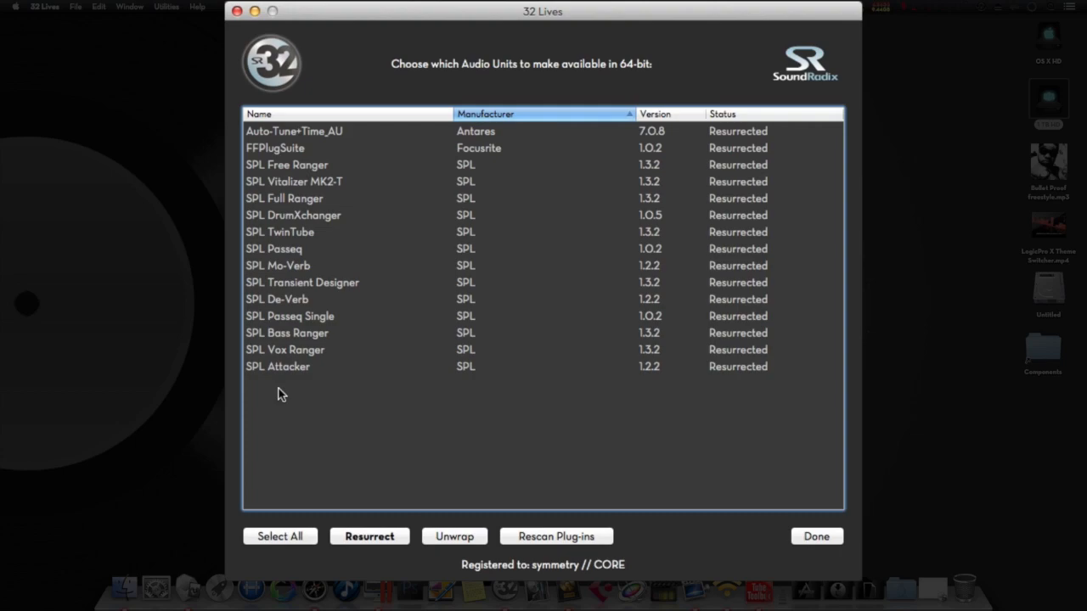
Select all fifteen Antares, Focusrite and SPL Audio Units in the 32 Lives list
left_click(280, 536)
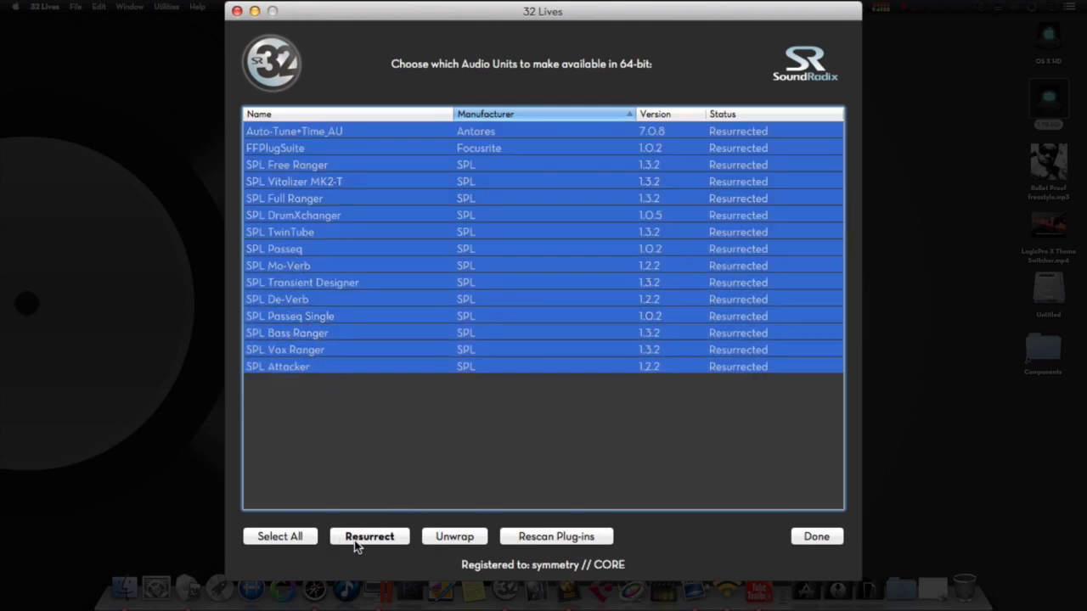
Resurrect the selected units for 64-bit, authorising with the administrator password
left_click(369, 536)
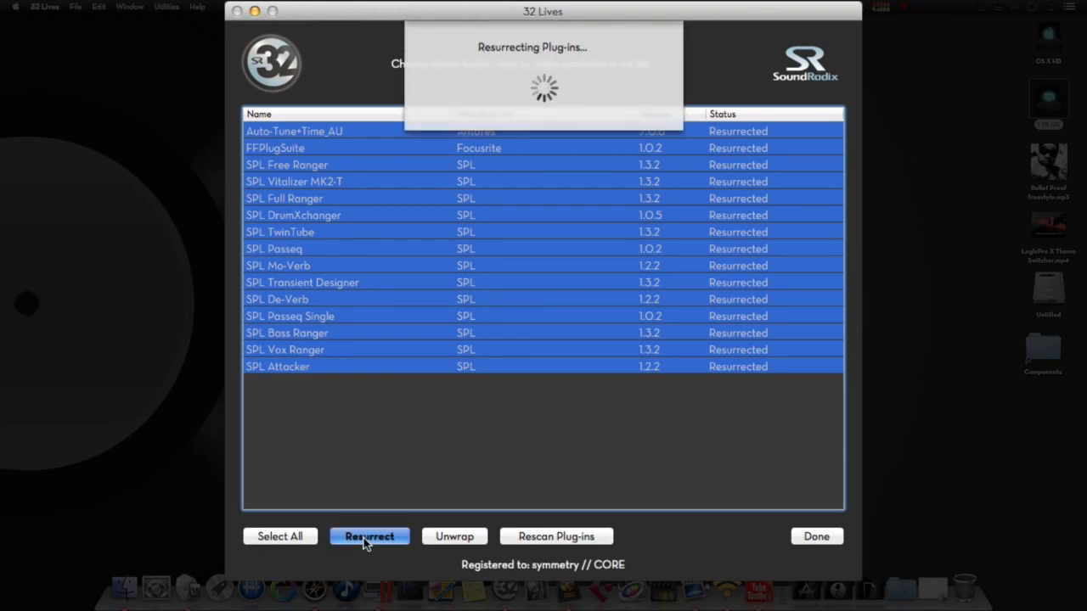
left_click(368, 536)
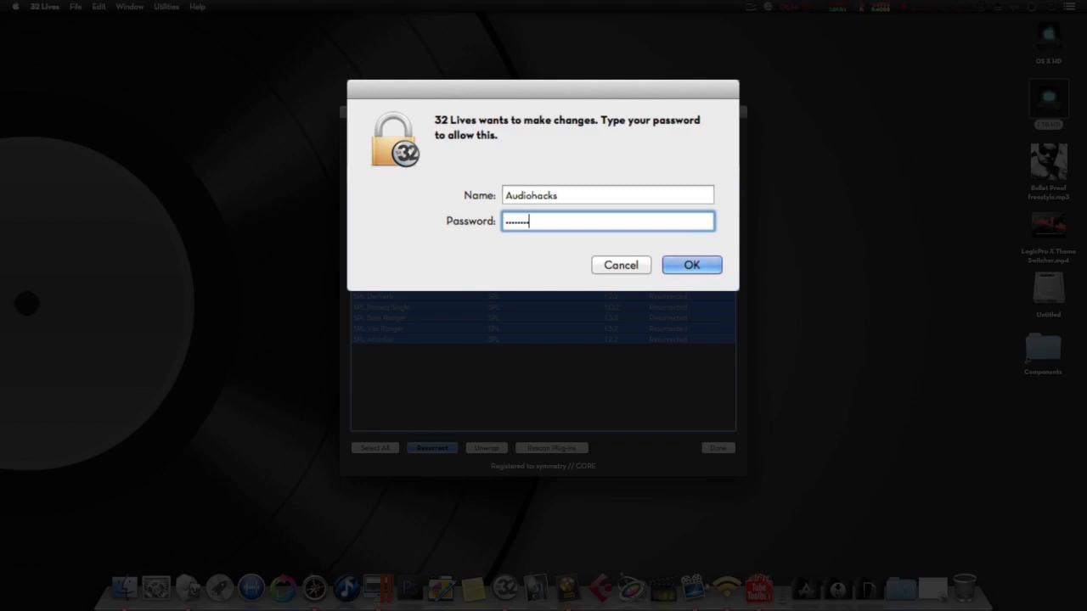
left_click(691, 265)
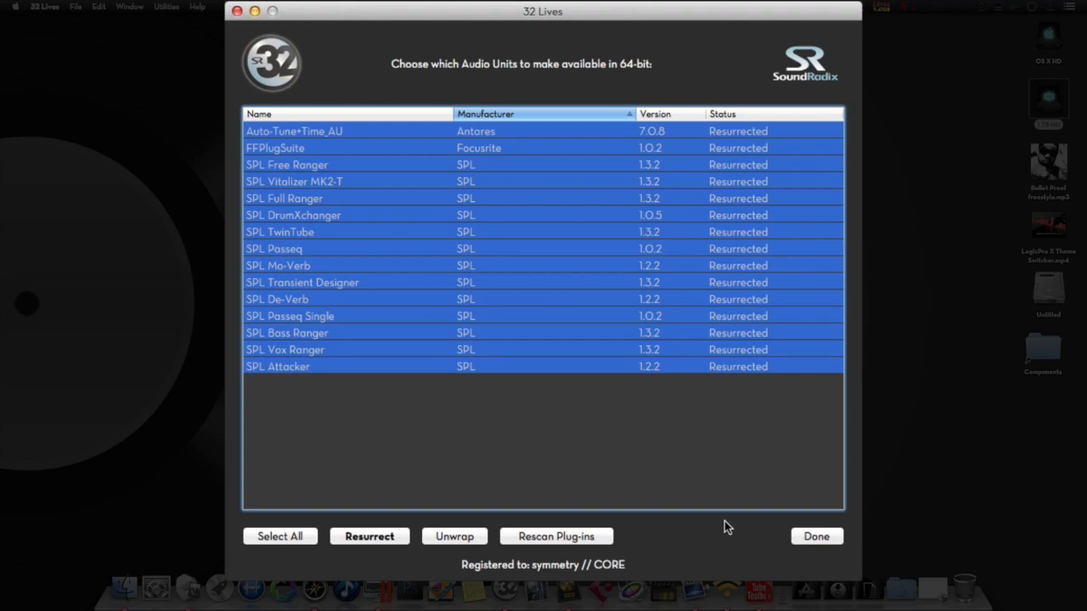
mouse_move(756, 542)
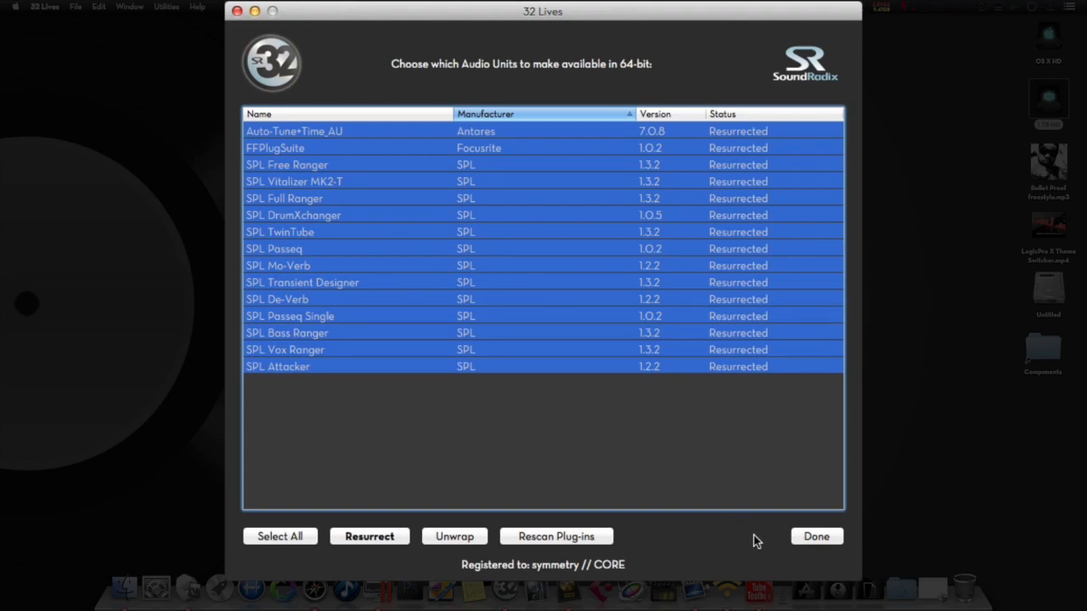
Close 32 Lives and open the Bullet proof Freestyle project in Logic Pro X
left_click(816, 535)
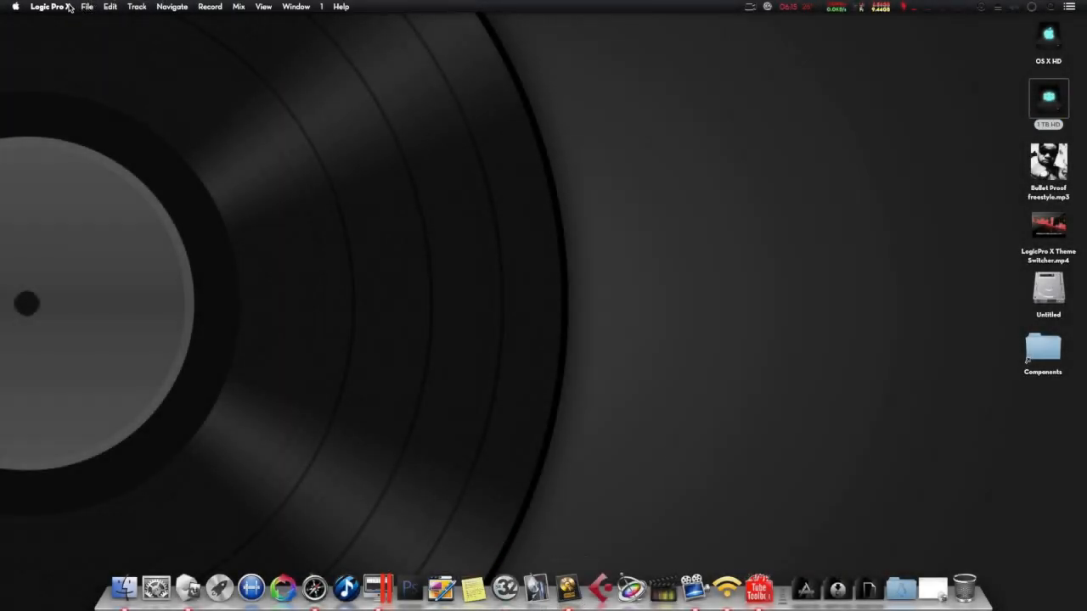
left_click(87, 7)
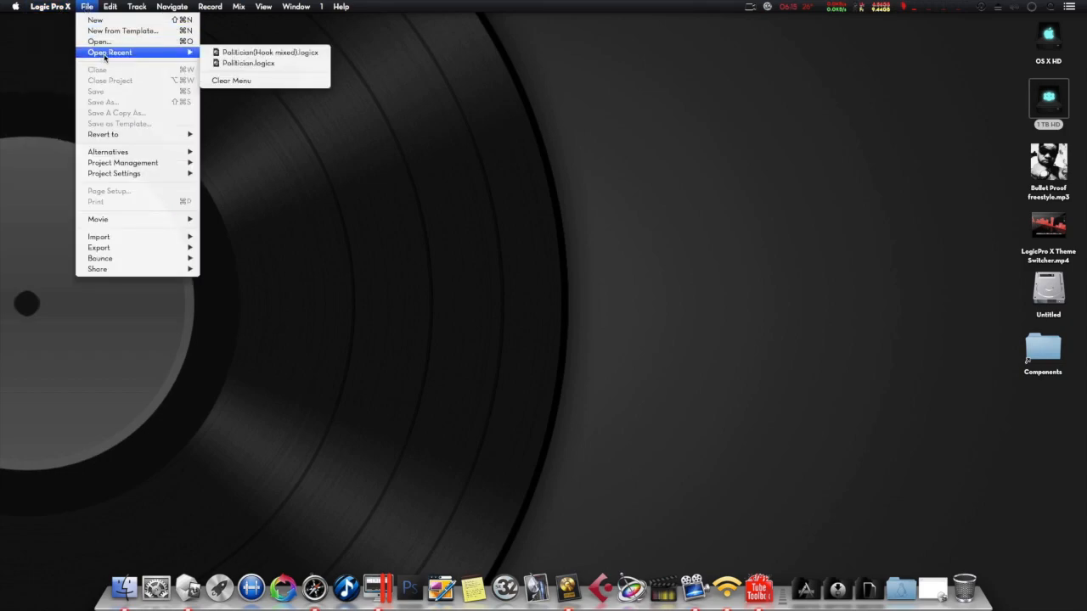
mouse_move(244, 72)
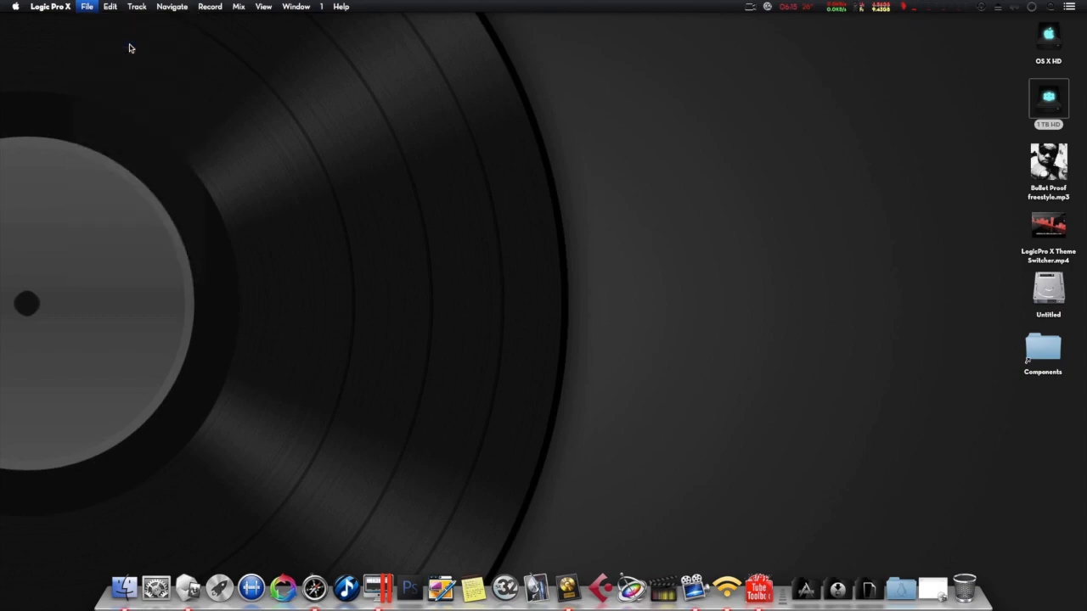
left_click(87, 6)
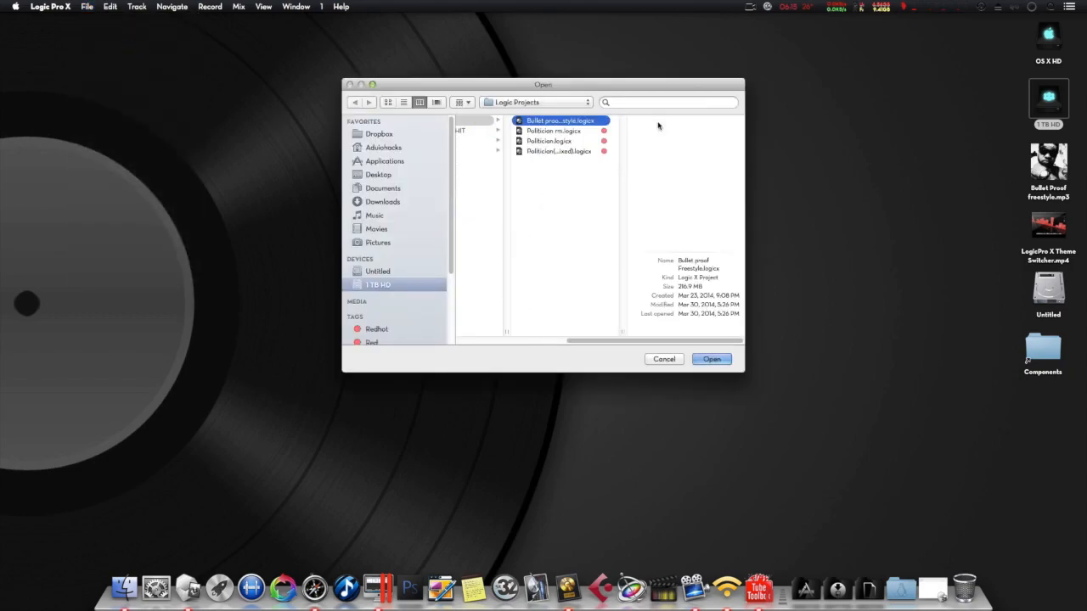
left_click(711, 359)
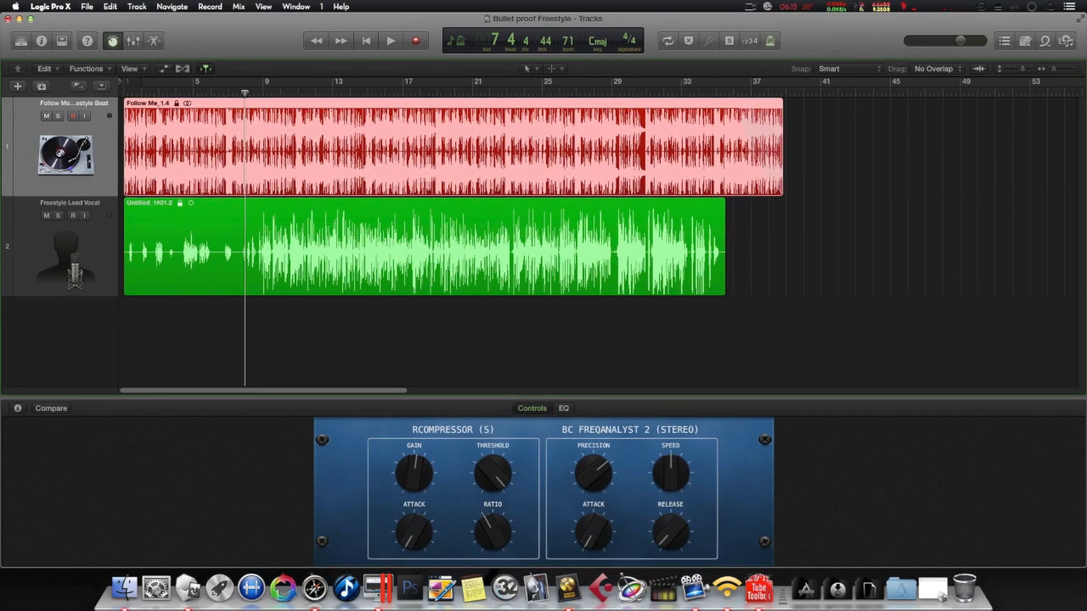
Show the mixer and bring up the plug-in list on an Audio 8 FX slot
left_click(880, 7)
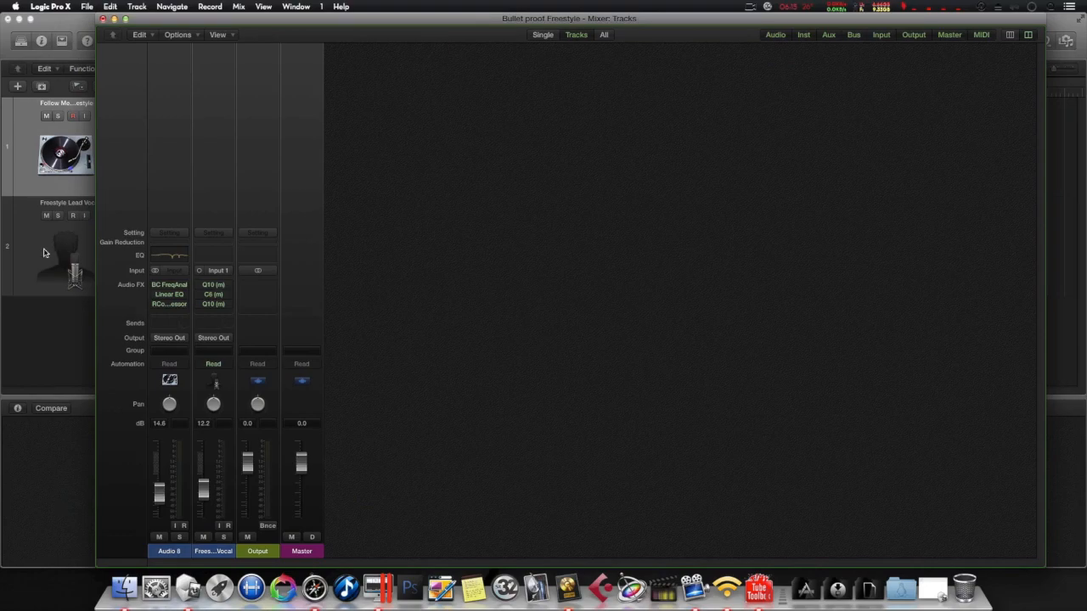
left_click(169, 294)
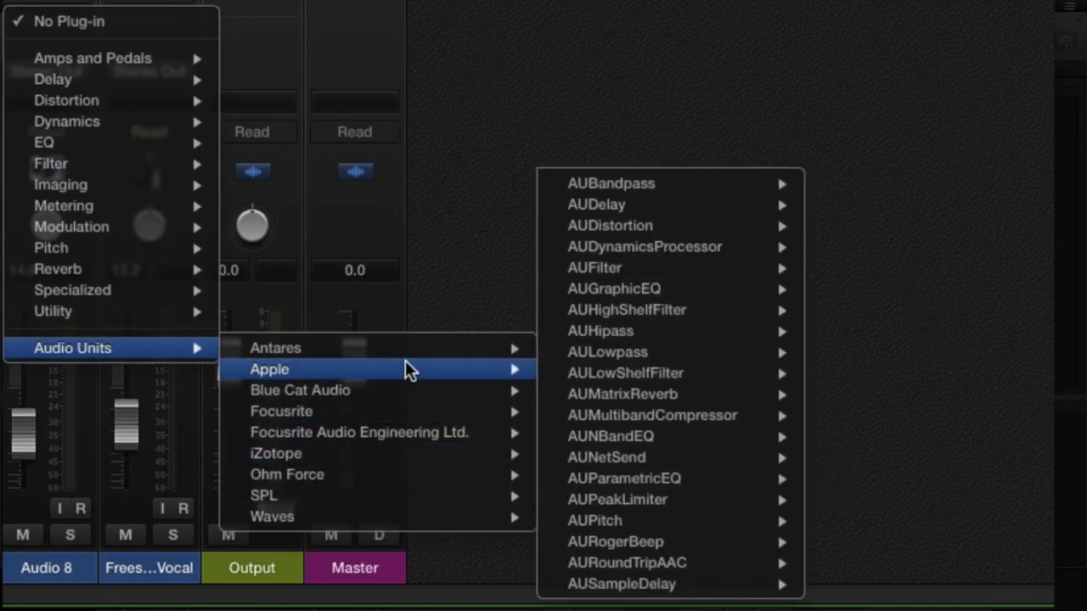
mouse_move(281, 411)
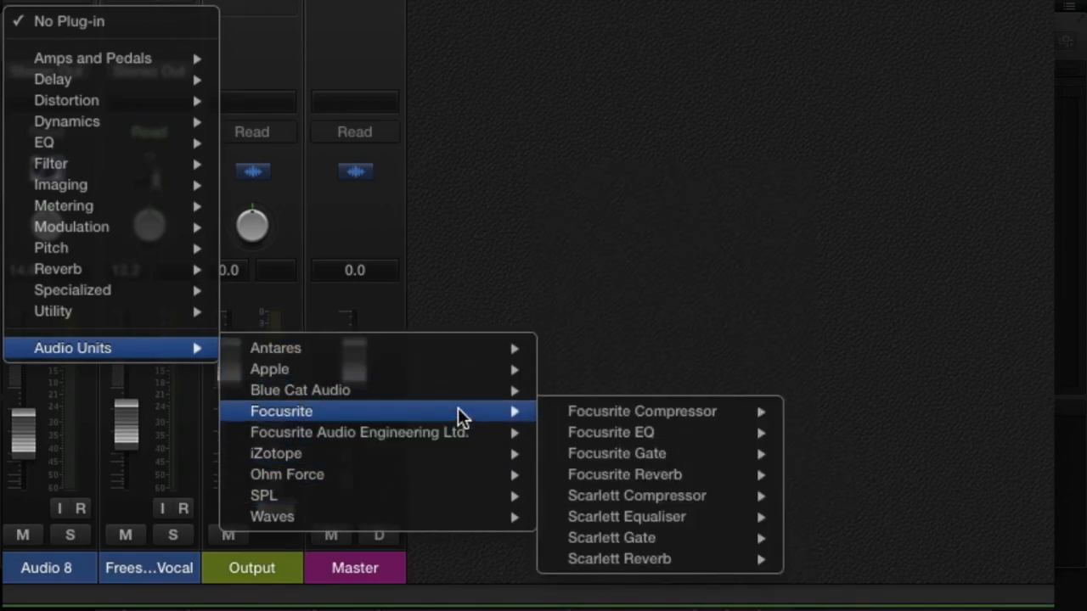
mouse_move(611, 538)
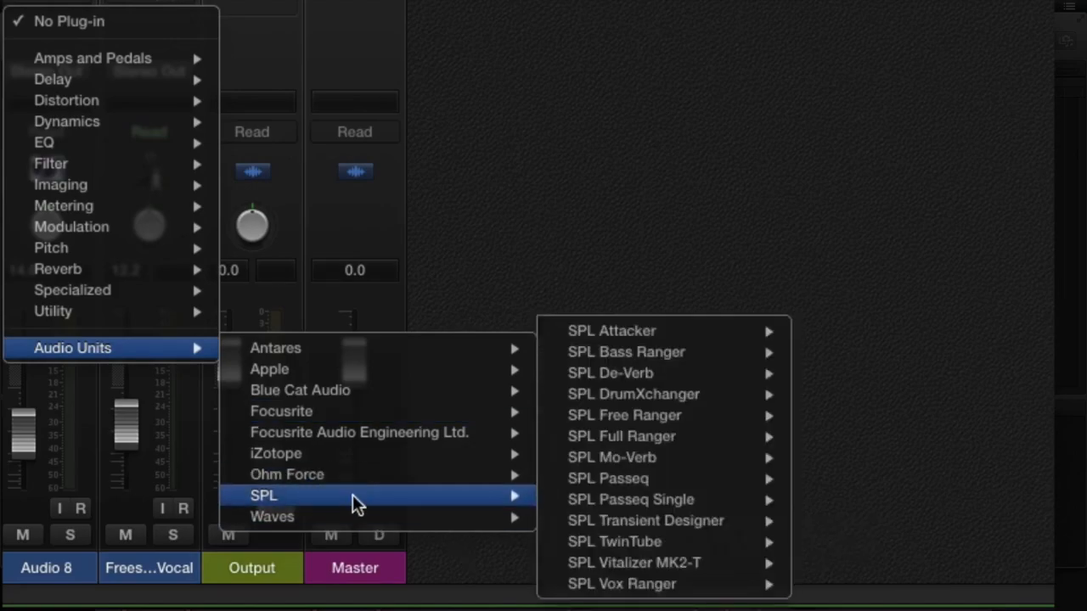
mouse_move(608, 479)
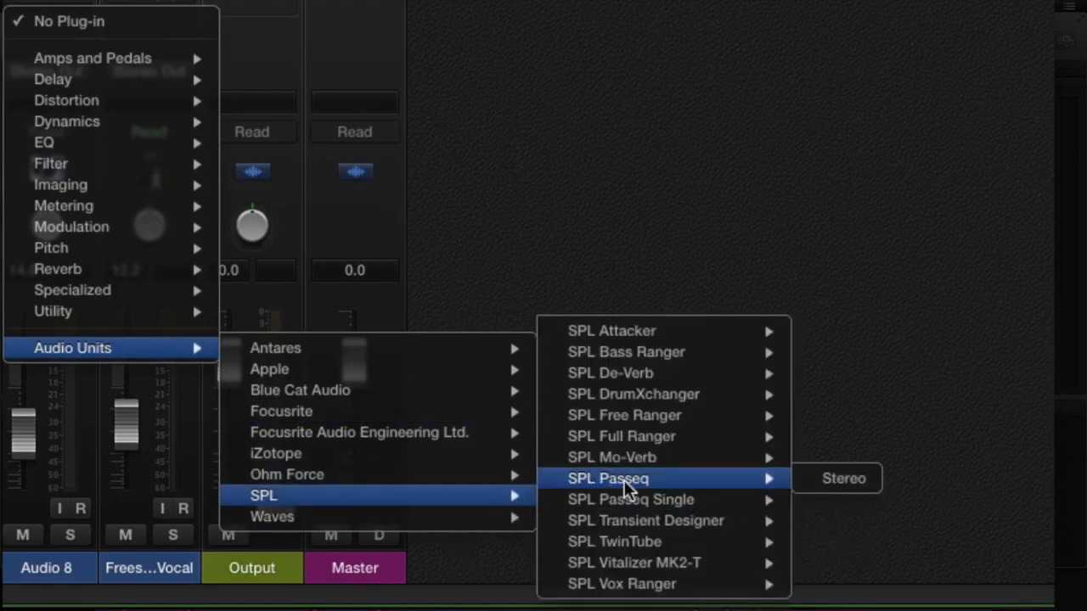
mouse_move(671, 374)
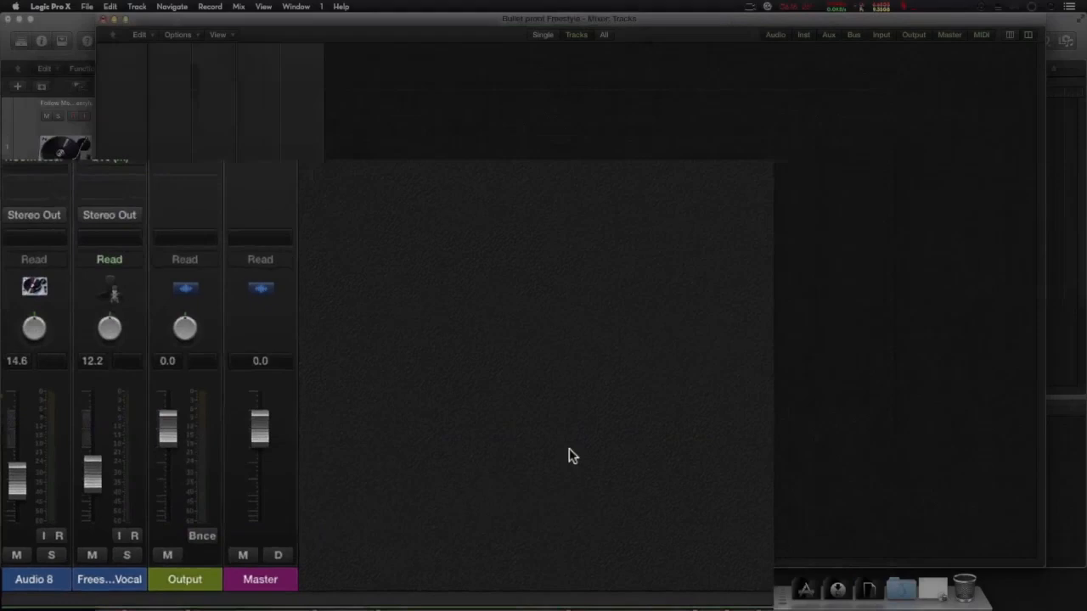
Load SPL De-Verb (Stereo) from Audio Units > SPL onto Audio 8
double_click(170, 304)
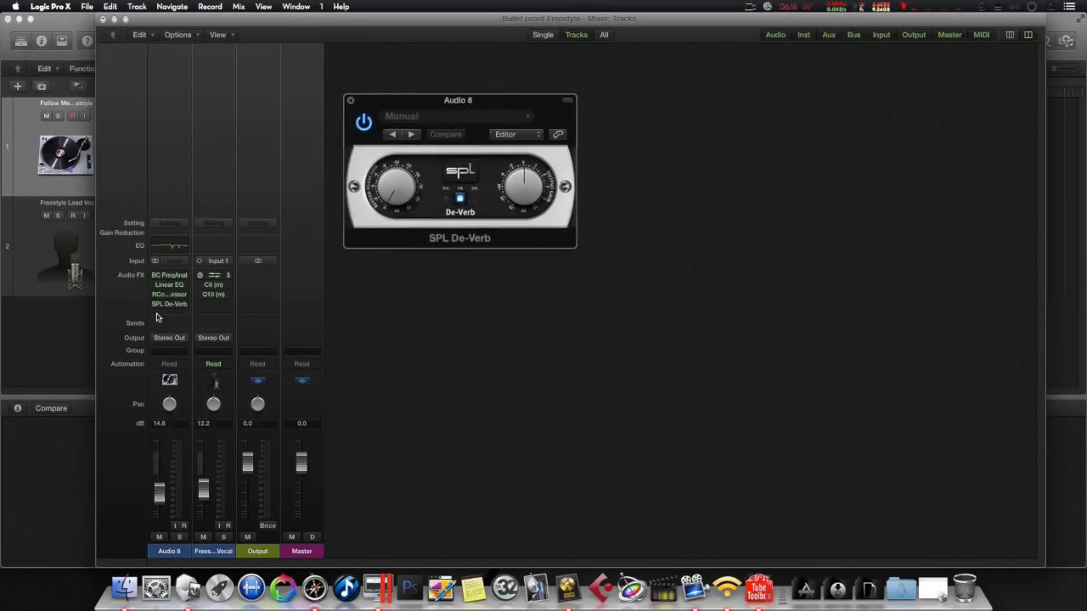